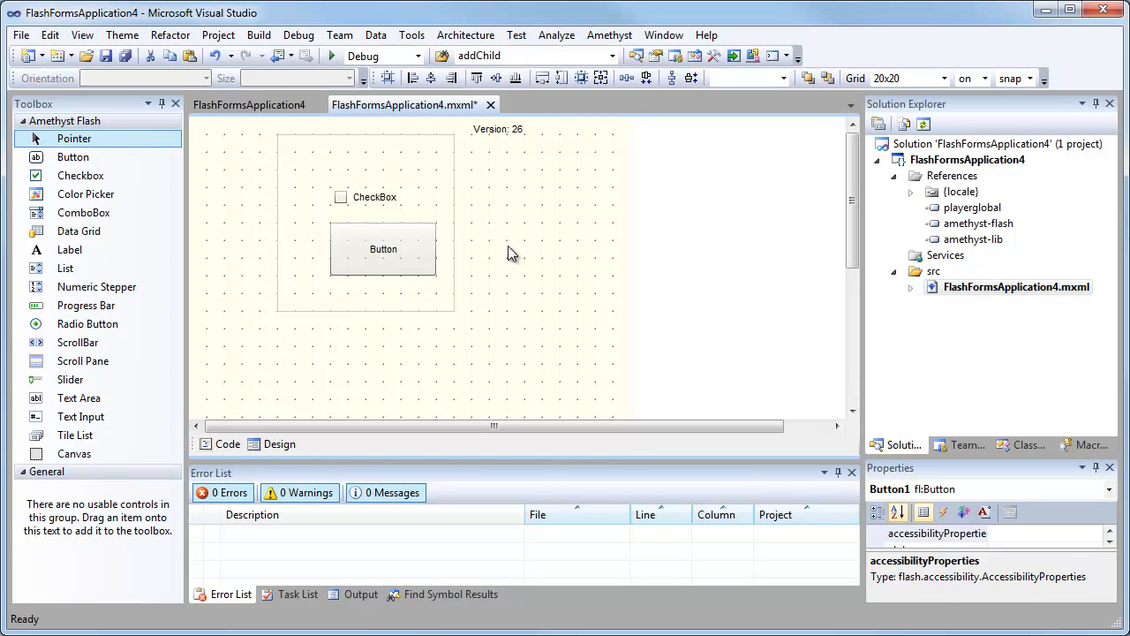
Move the large button right, add a list and a second button, and reshape the button wide and short.
left_click(383, 248)
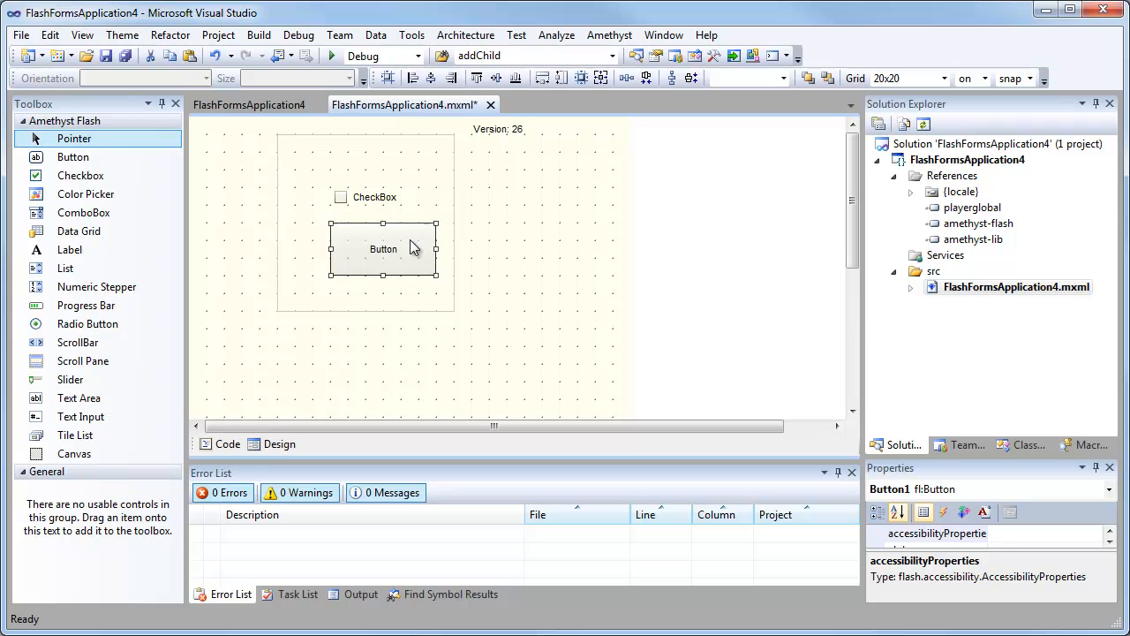
left_click_drag(383, 248, 489, 248)
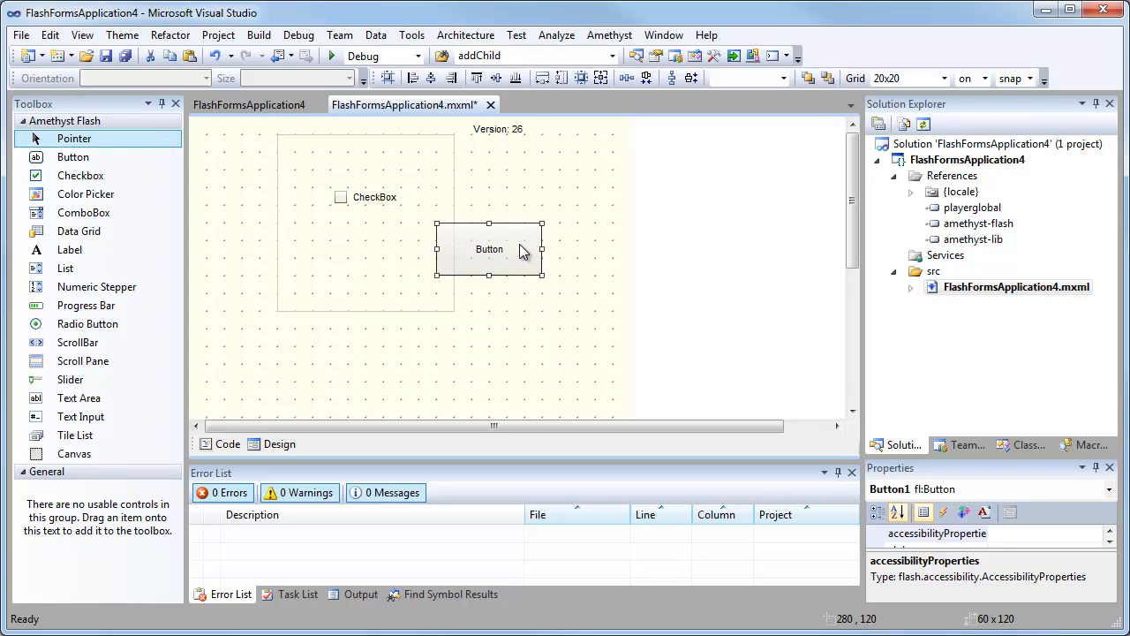
left_click(353, 262)
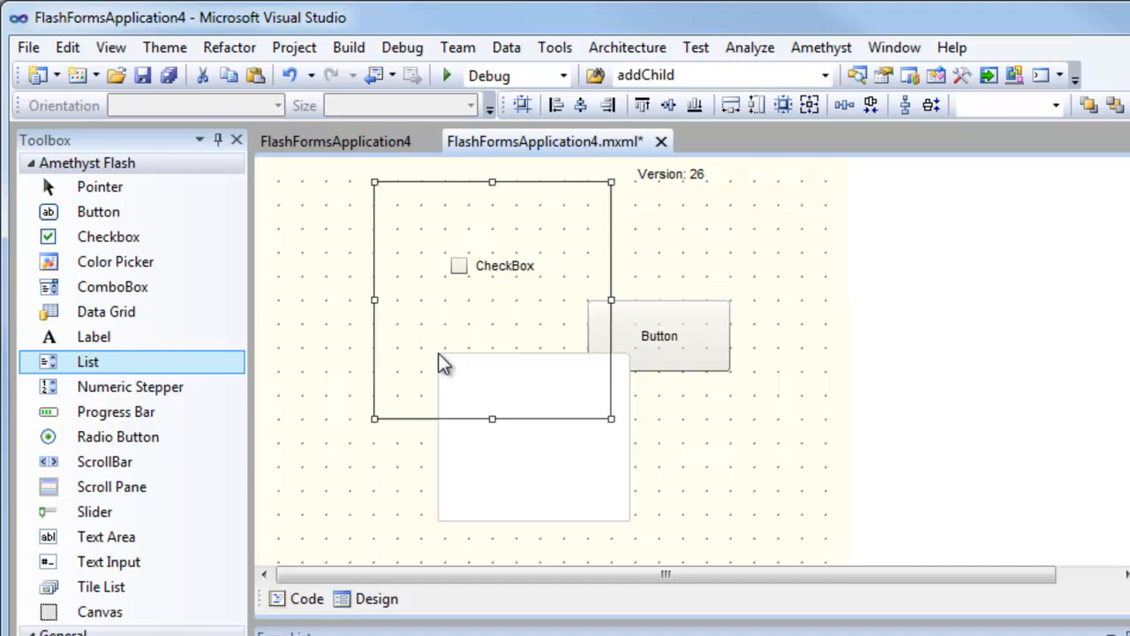
mouse_move(108, 236)
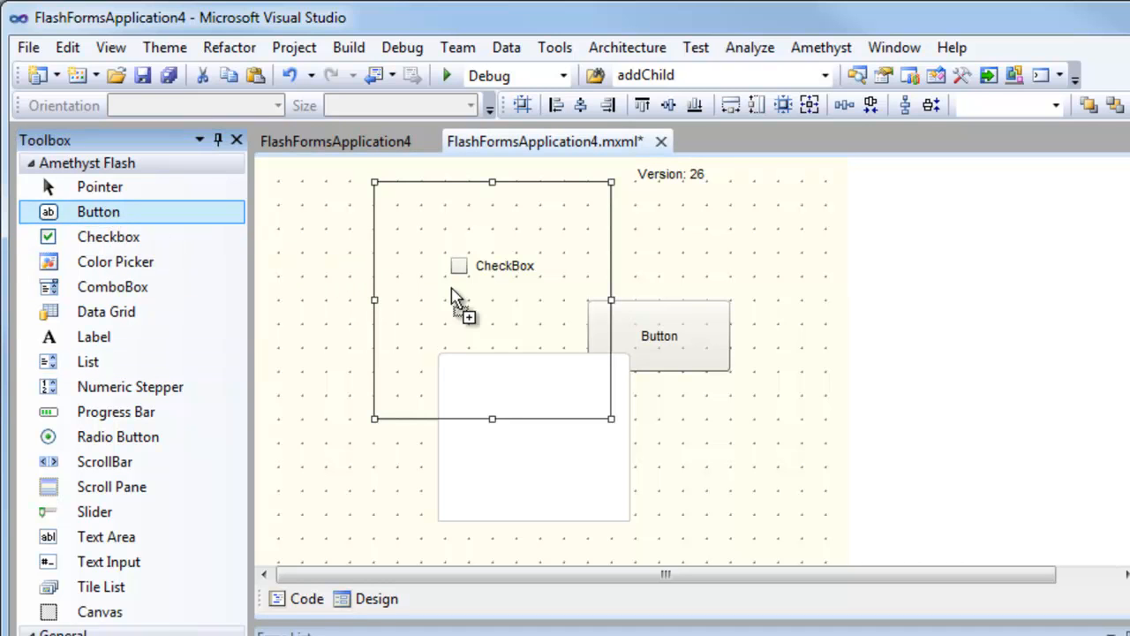
left_click(488, 299)
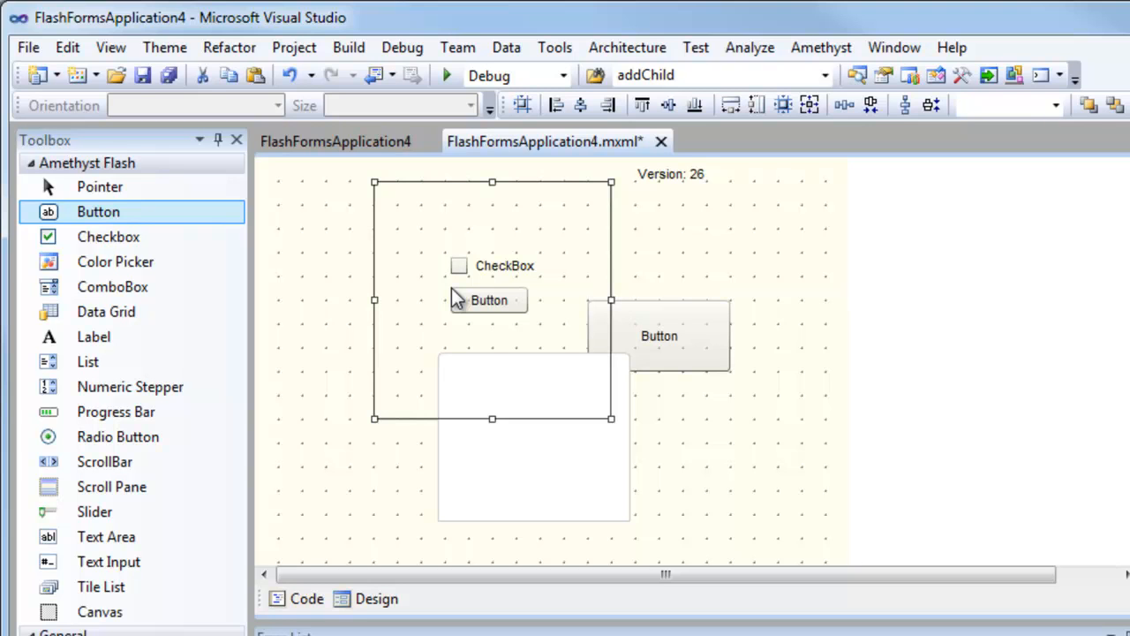
left_click_drag(659, 335, 658, 263)
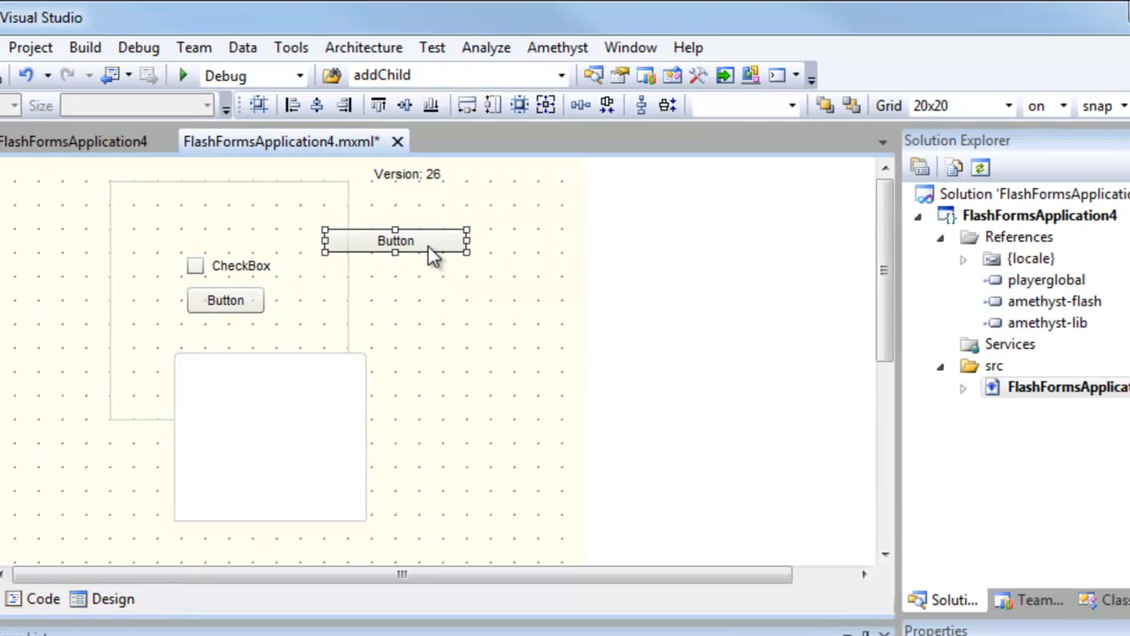
Switch the designer grid to 8x8 and resize the top button to fit it.
left_click(883, 105)
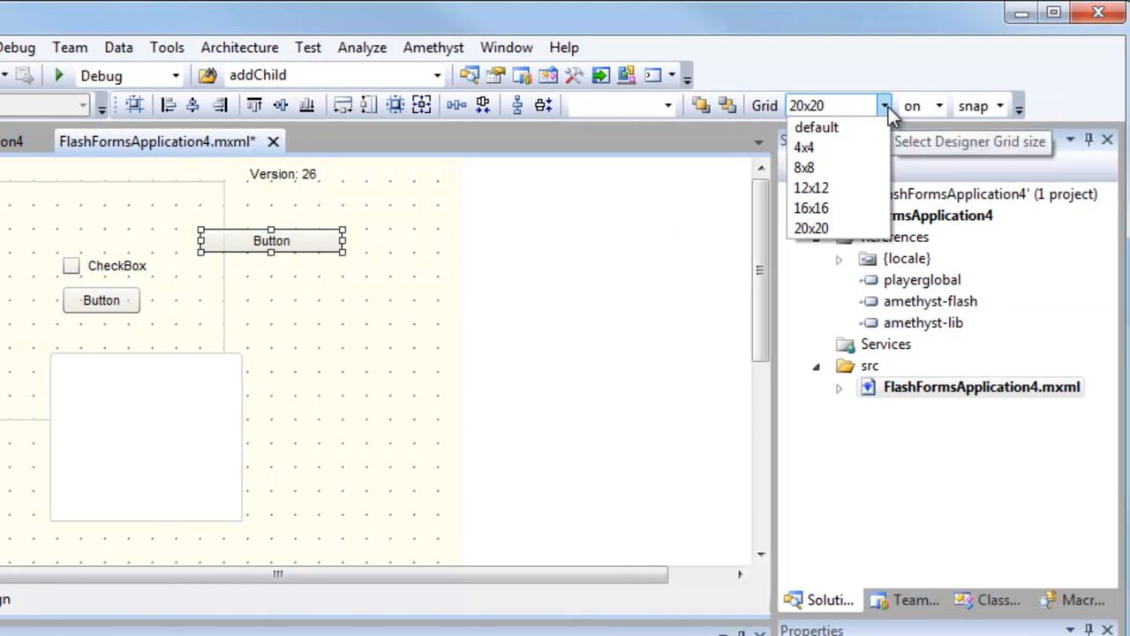
left_click(803, 167)
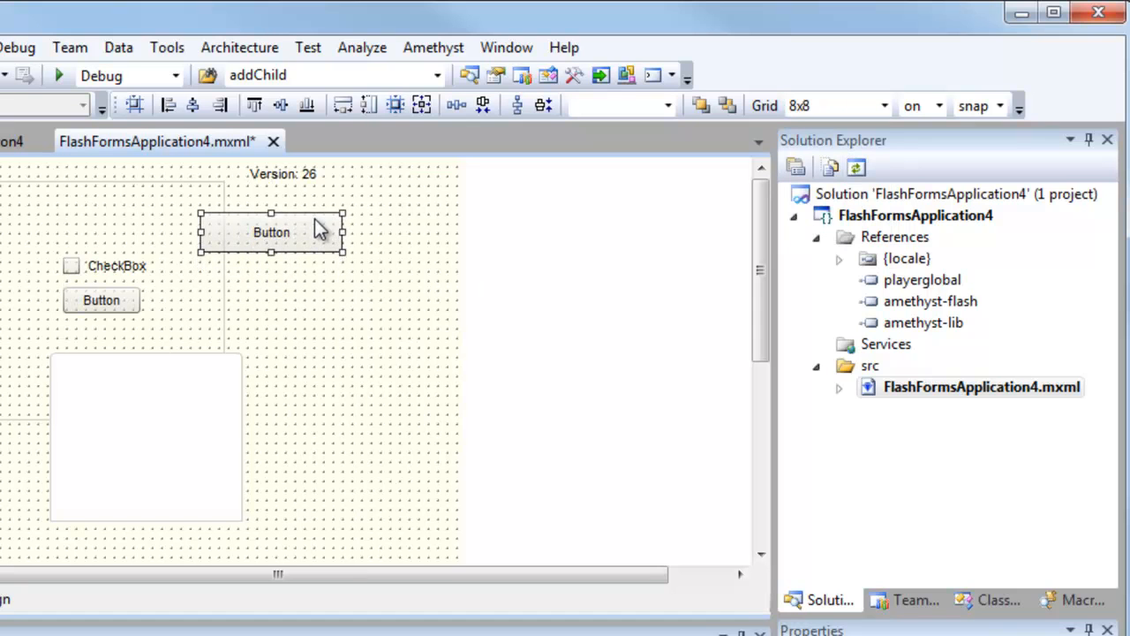
left_click_drag(271, 232, 328, 243)
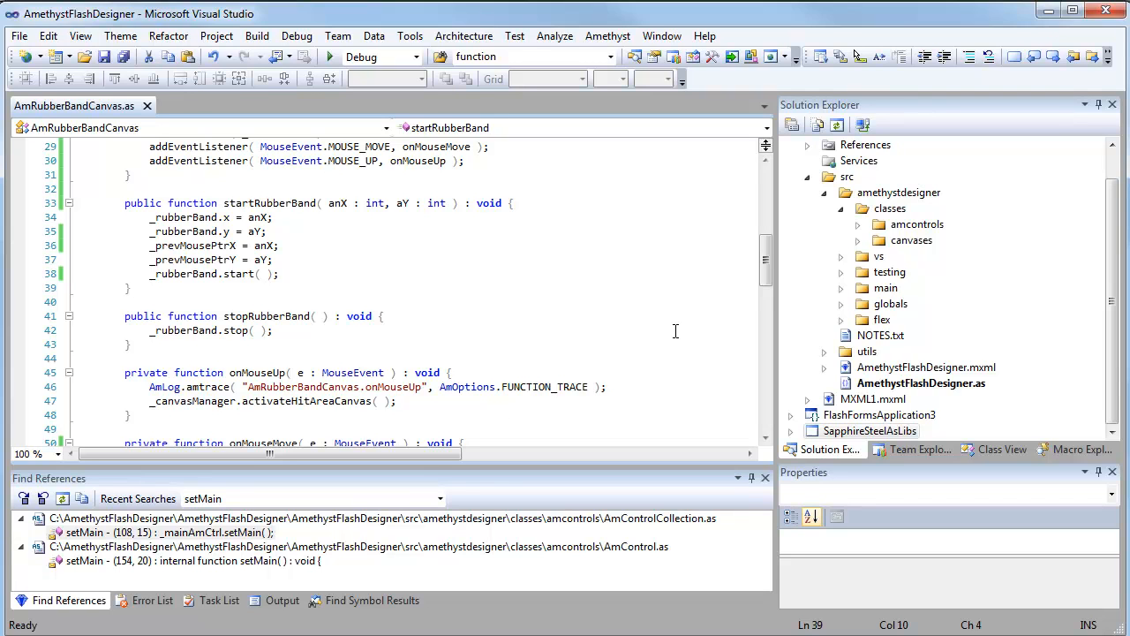
mouse_move(664, 319)
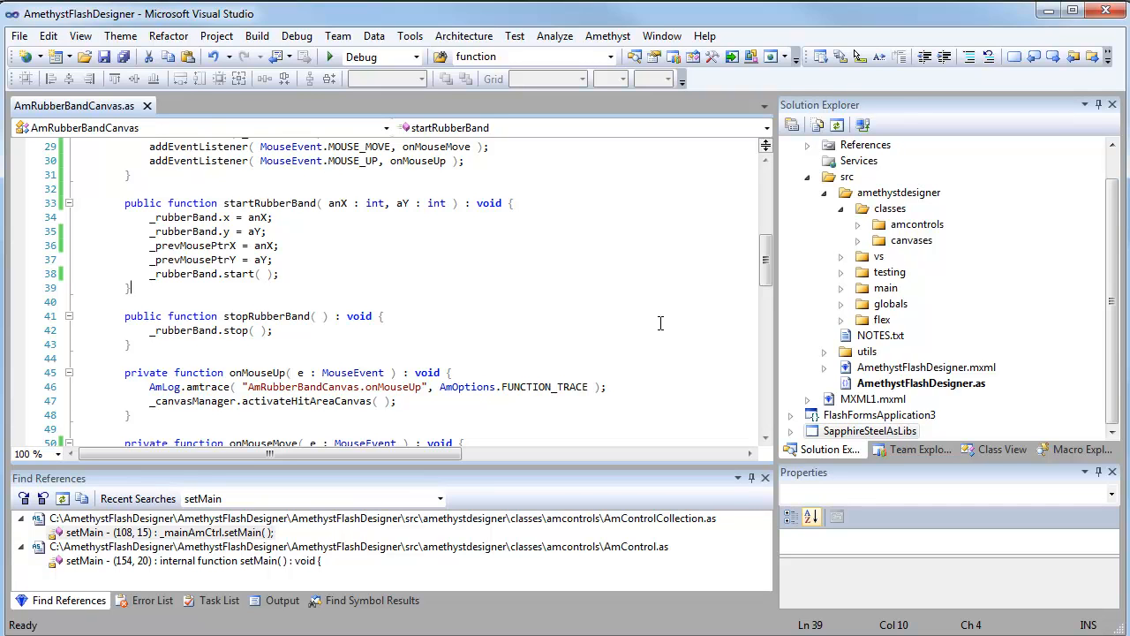
mouse_move(656, 318)
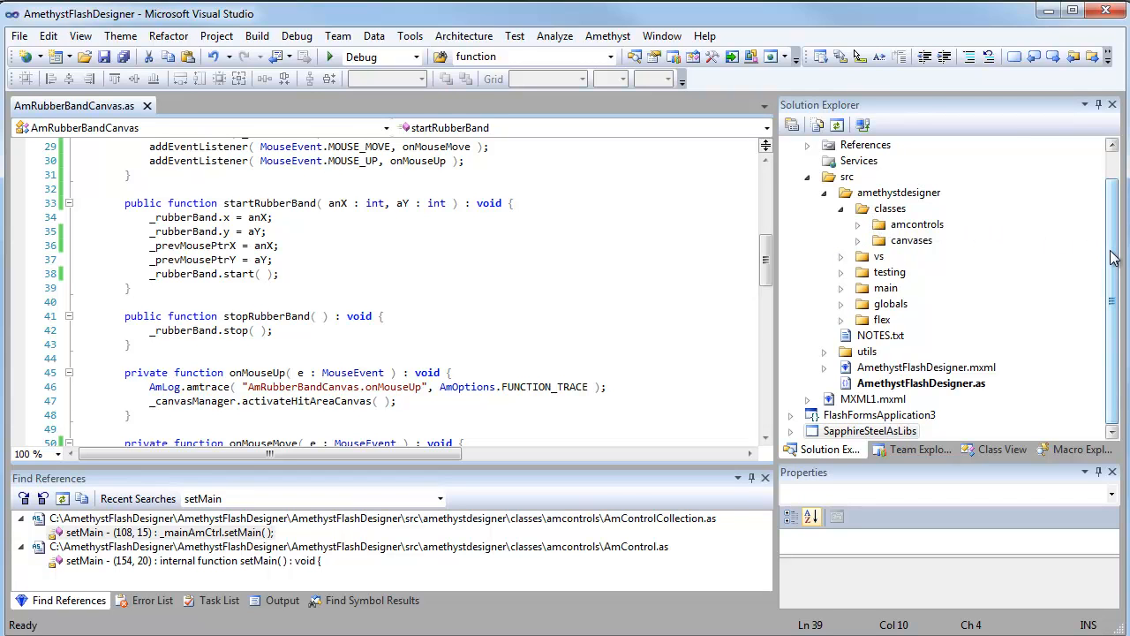
Select the SapphireSteelAsLibs project and expand its amcontrols folder in Solution Explorer.
left_click(870, 431)
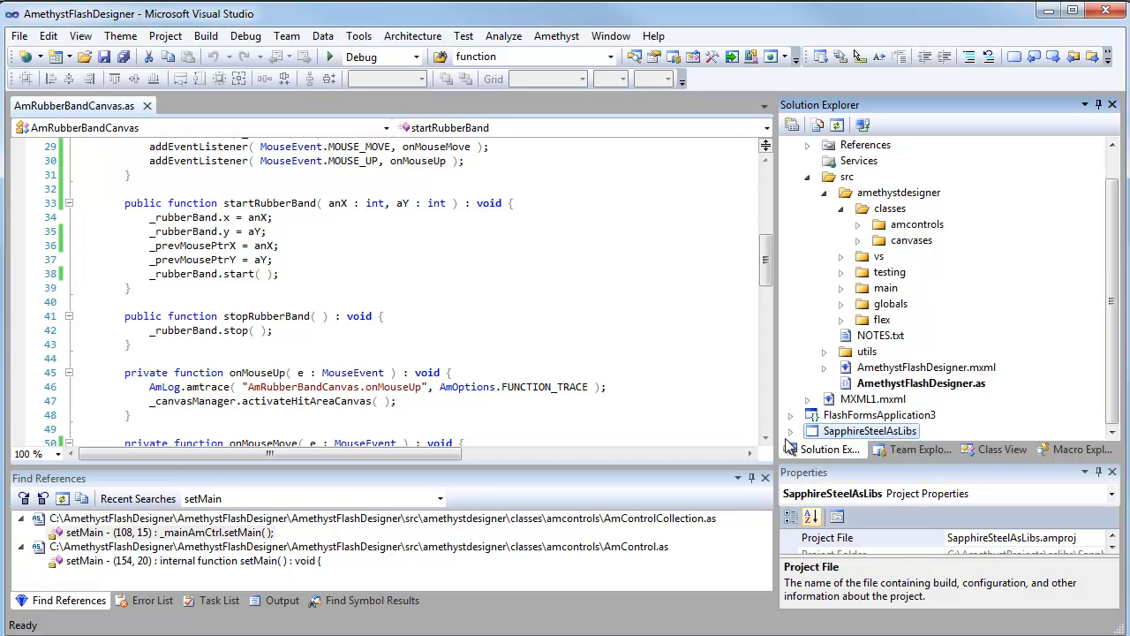
left_click(791, 256)
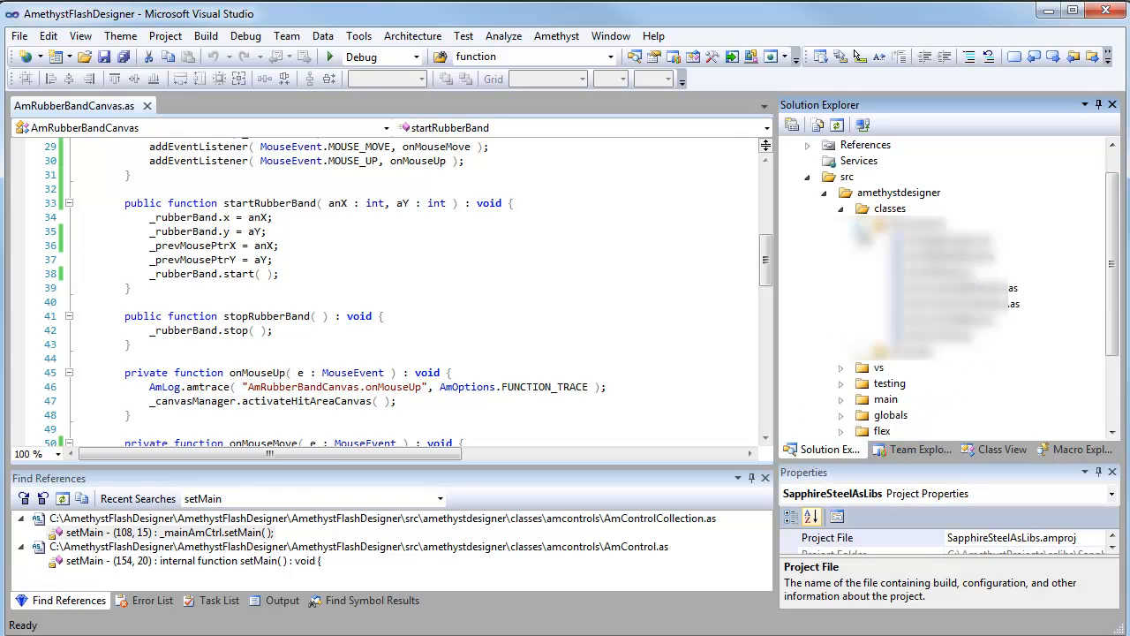
left_click(841, 208)
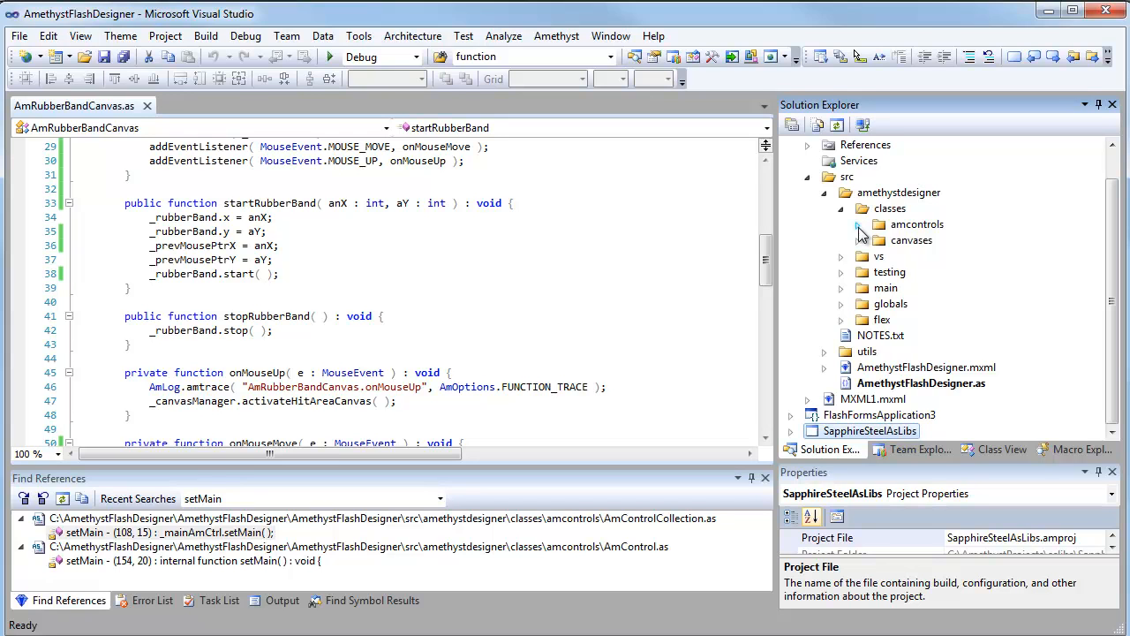
mouse_move(661, 225)
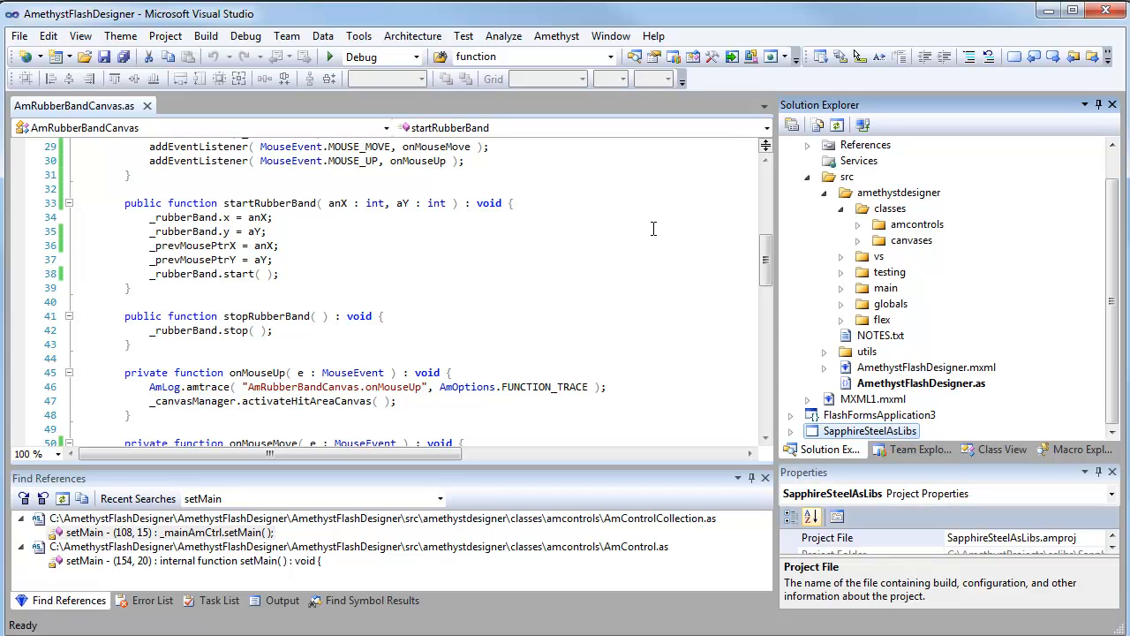
mouse_move(649, 232)
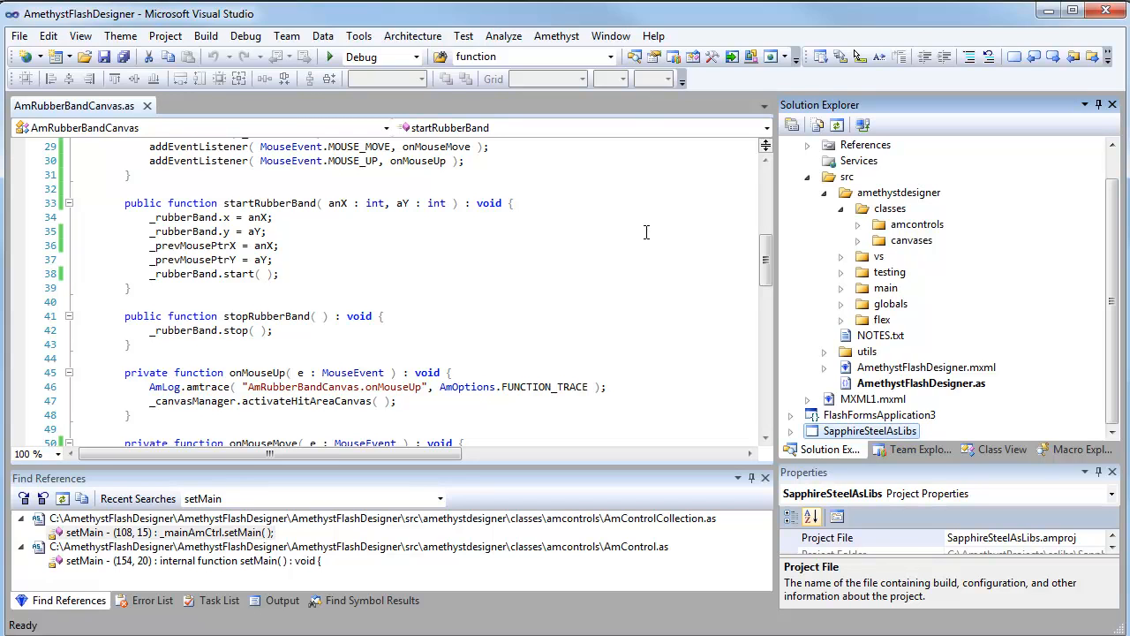
mouse_move(647, 232)
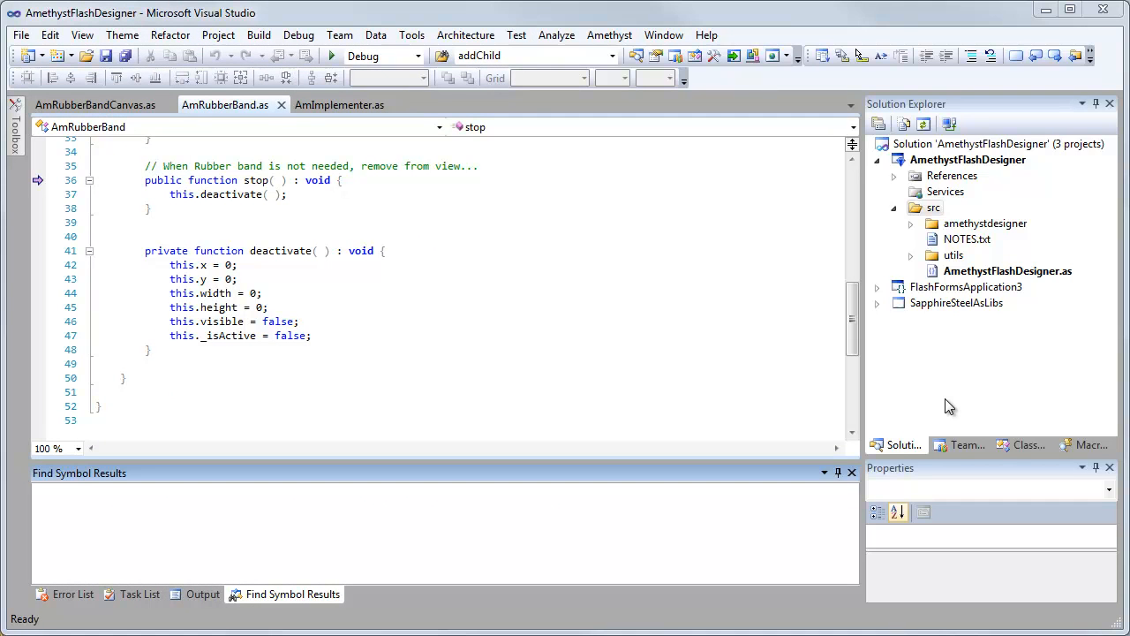
mouse_move(1000, 392)
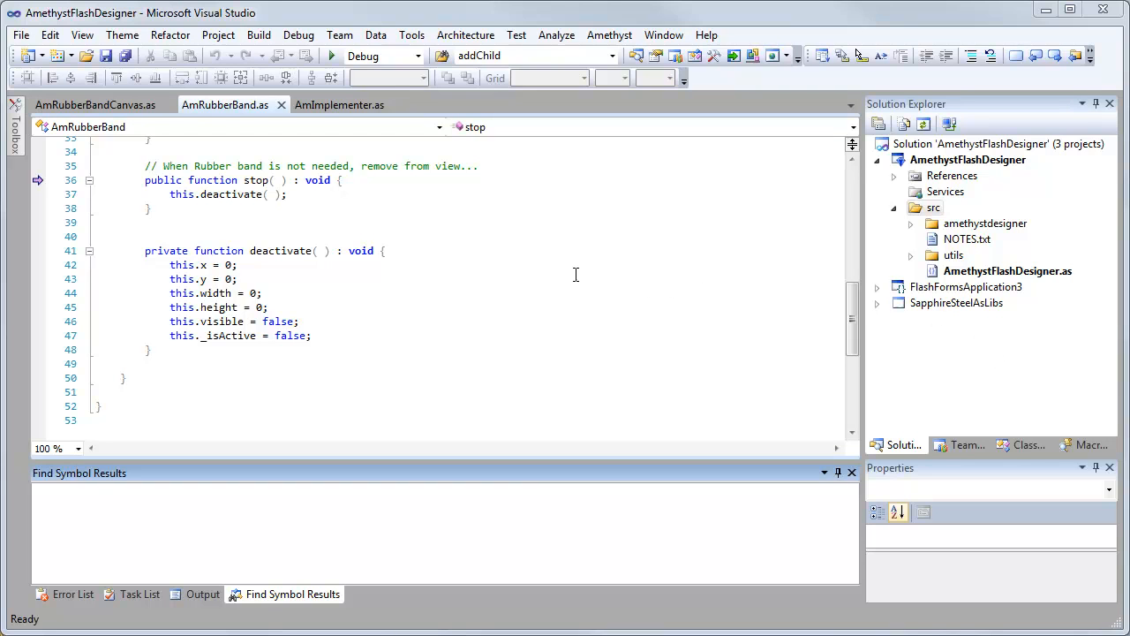
mouse_move(396, 184)
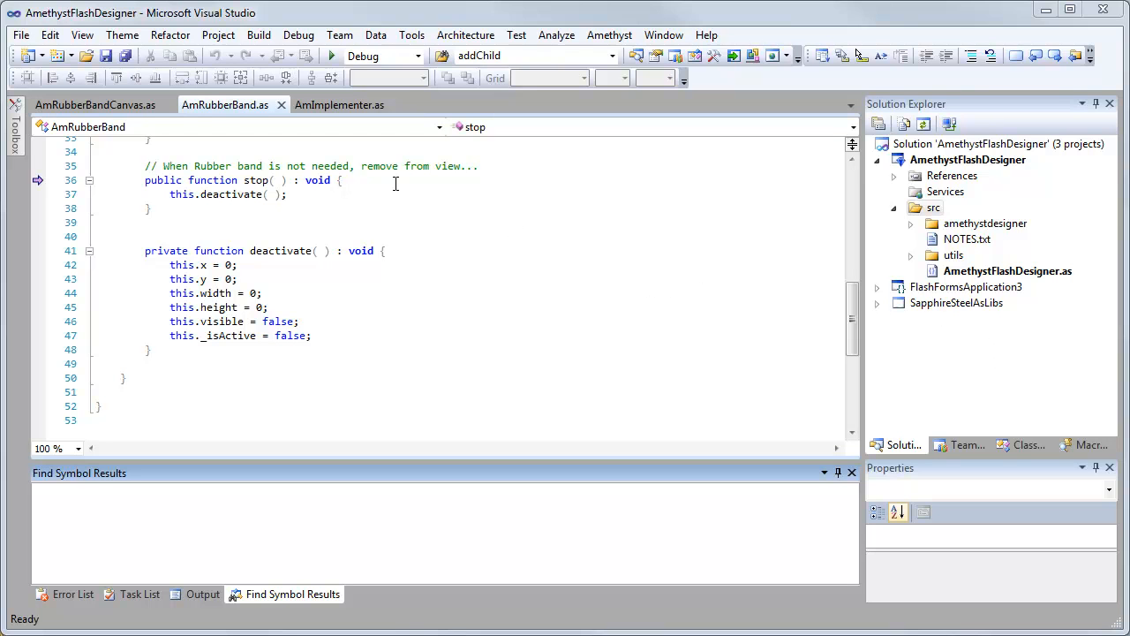
mouse_move(248, 207)
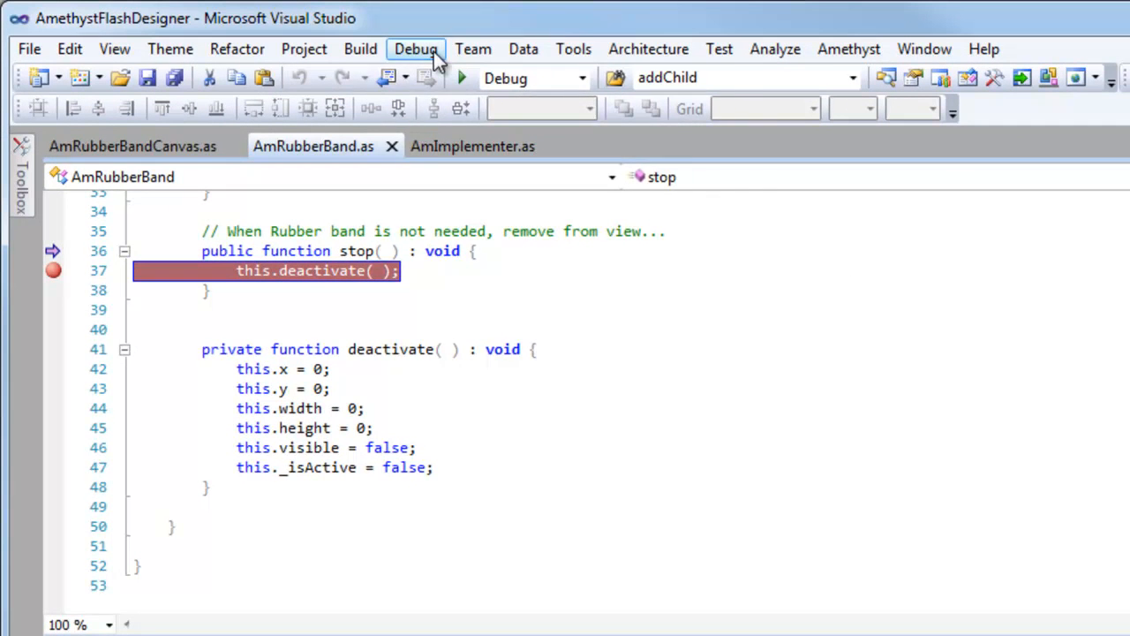
Start debugging the AmethystFlashDesigner project.
left_click(416, 49)
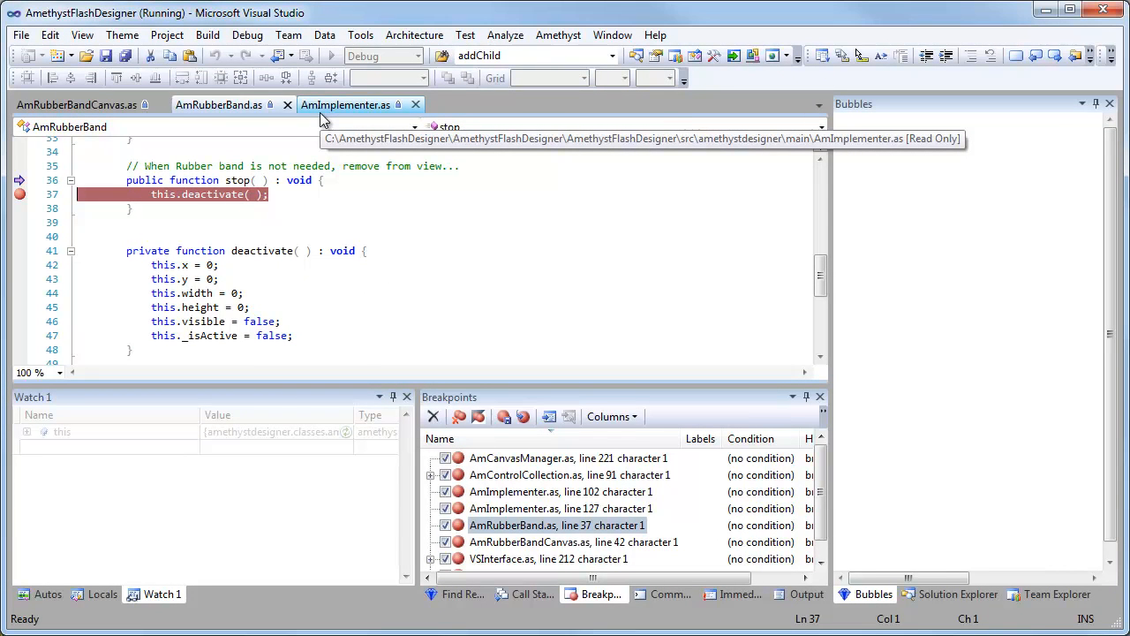
mouse_move(324, 120)
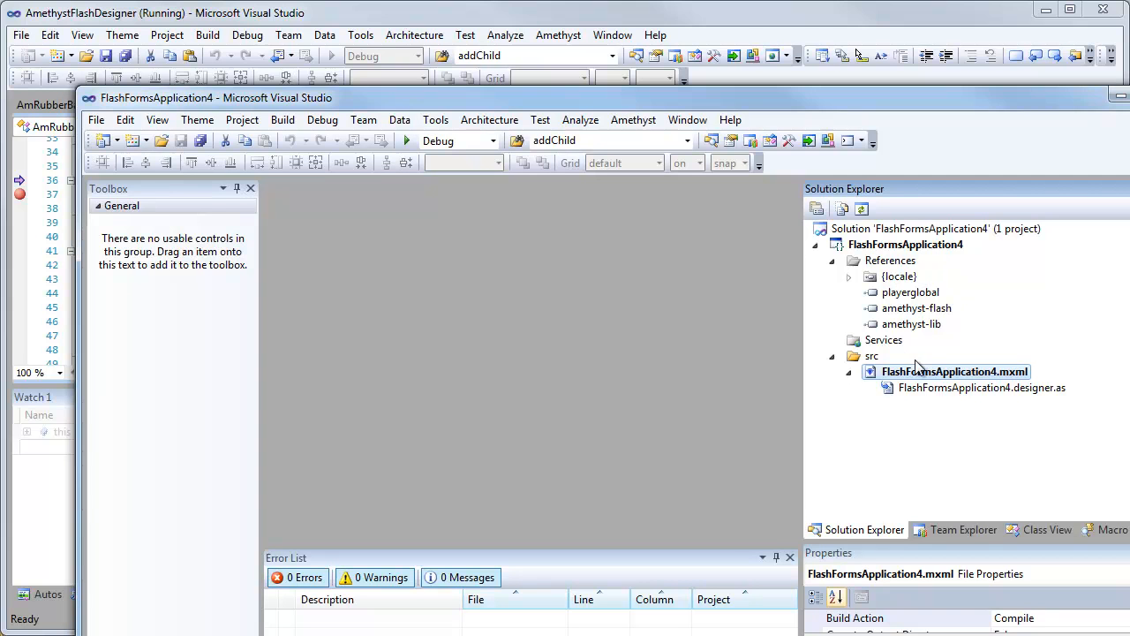
Open FlashFormsApplication4.mxml and show the form in Design view.
double_click(954, 370)
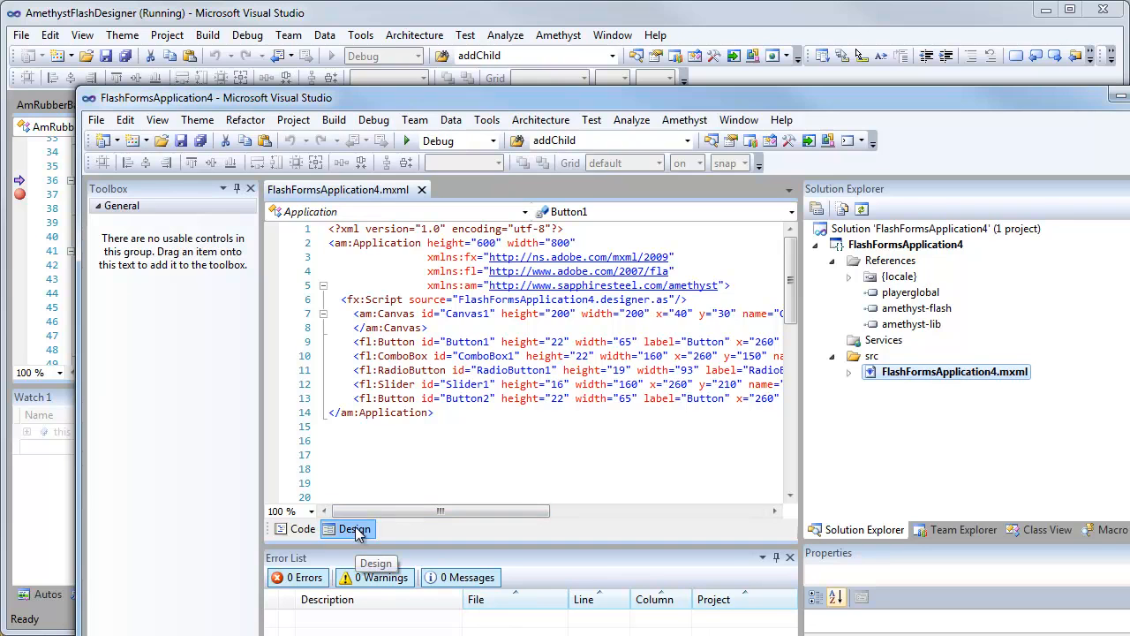
left_click(354, 528)
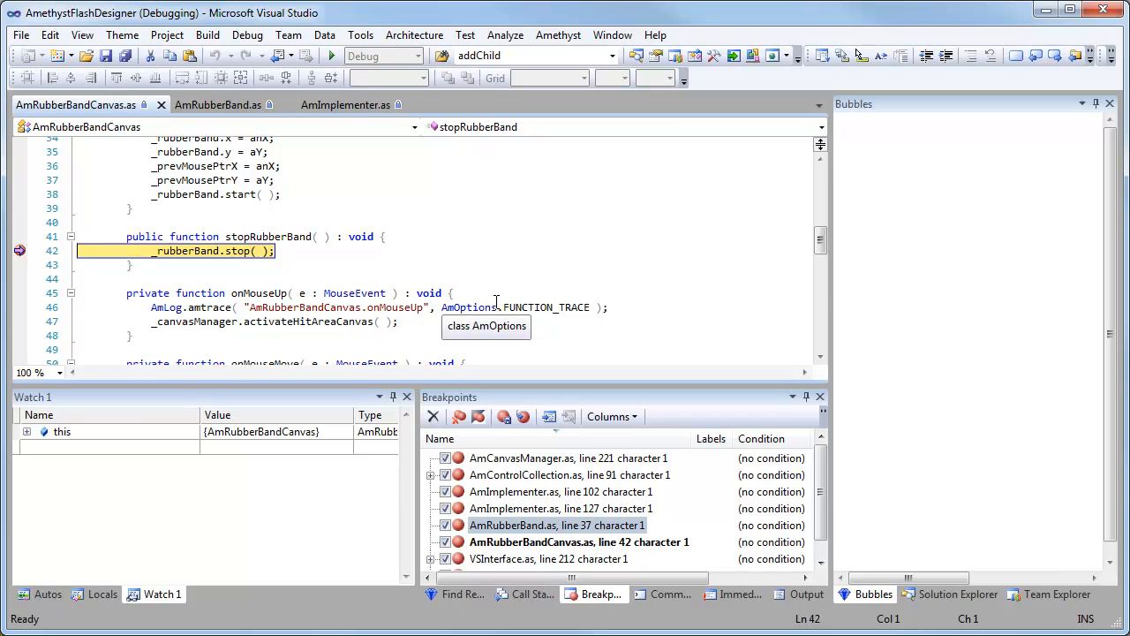
Step into deactivate to line 46 and expand this object's non-public members in Watch 1.
left_click(218, 104)
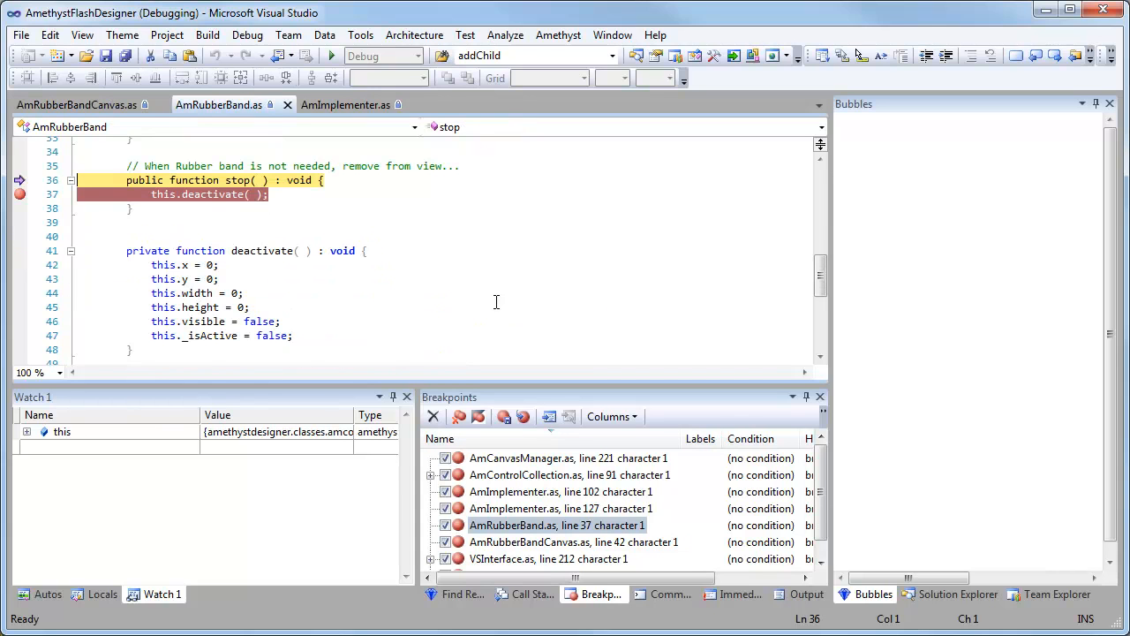
key("F11")
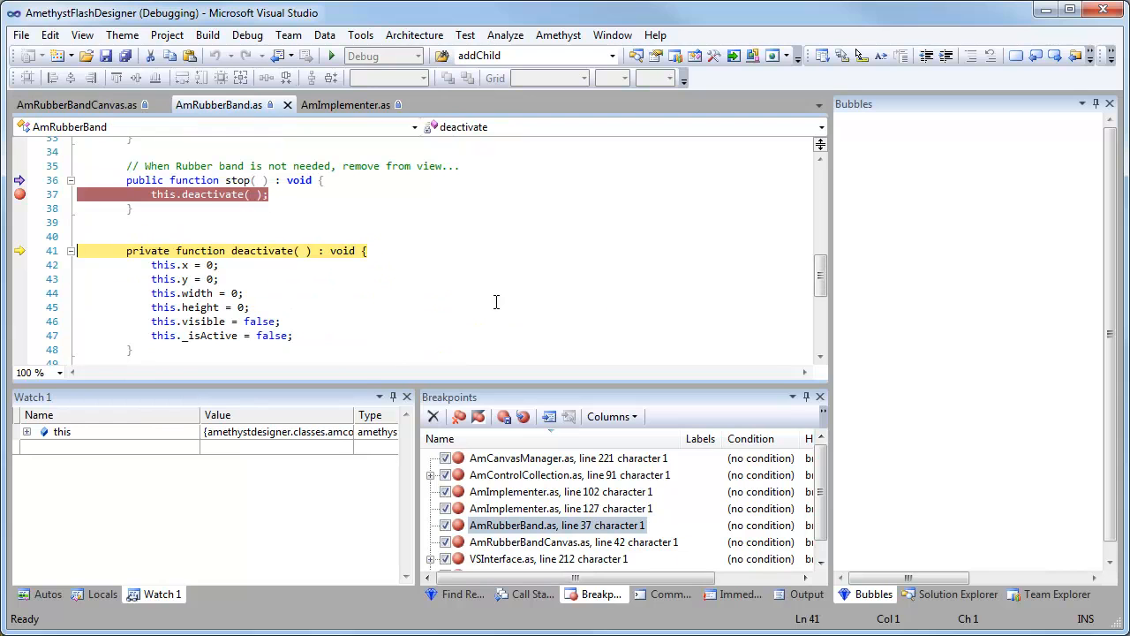
key("F10")
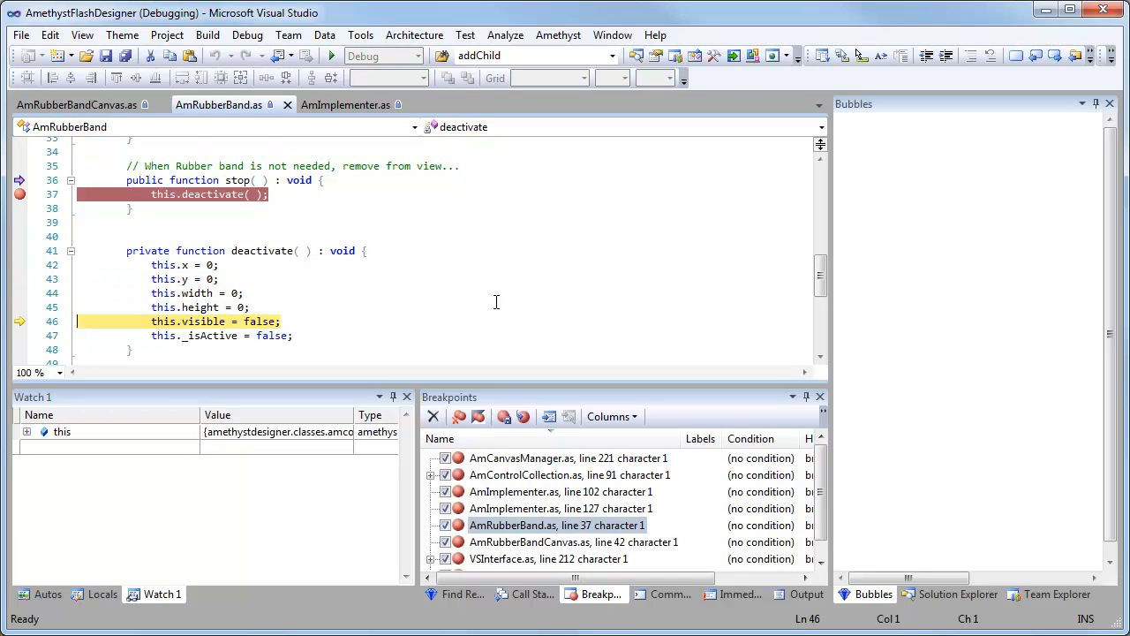
left_click(26, 432)
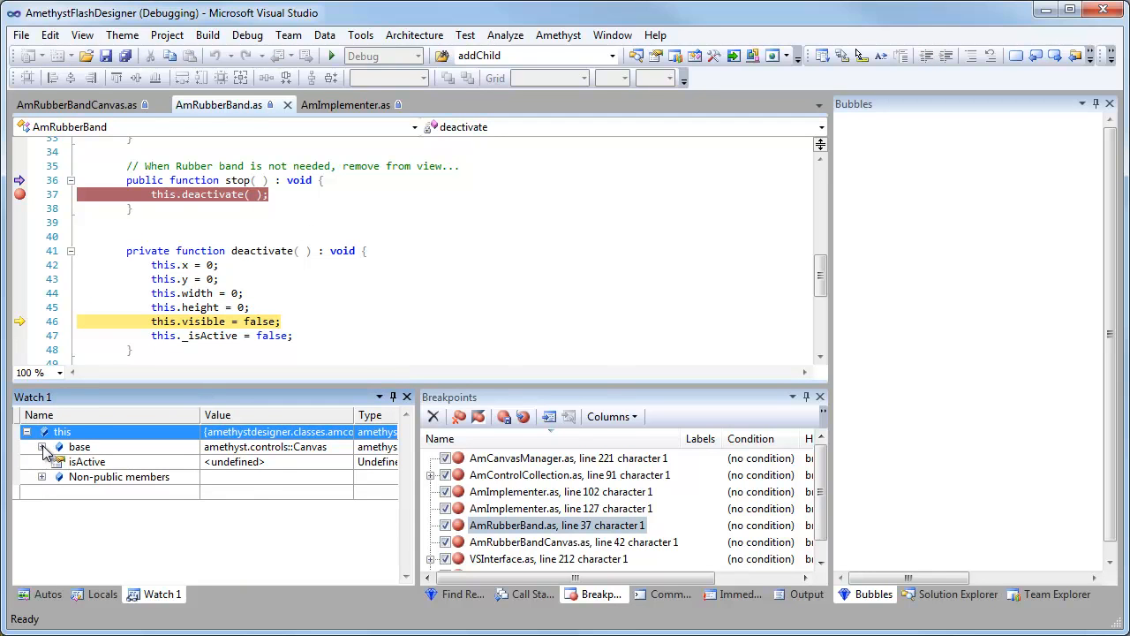
left_click(43, 446)
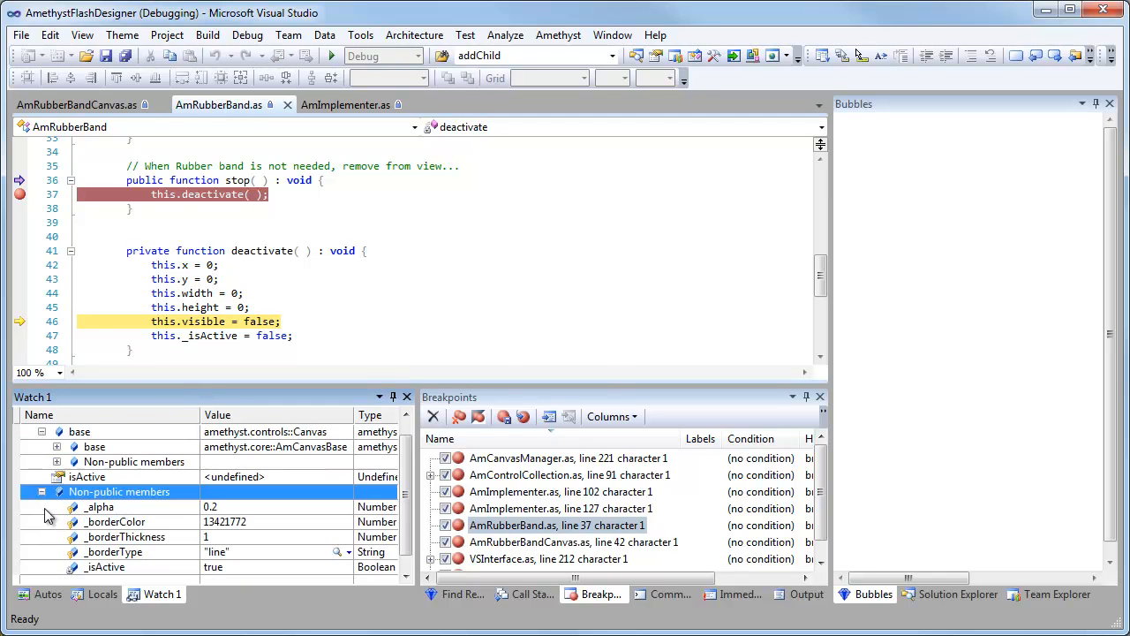